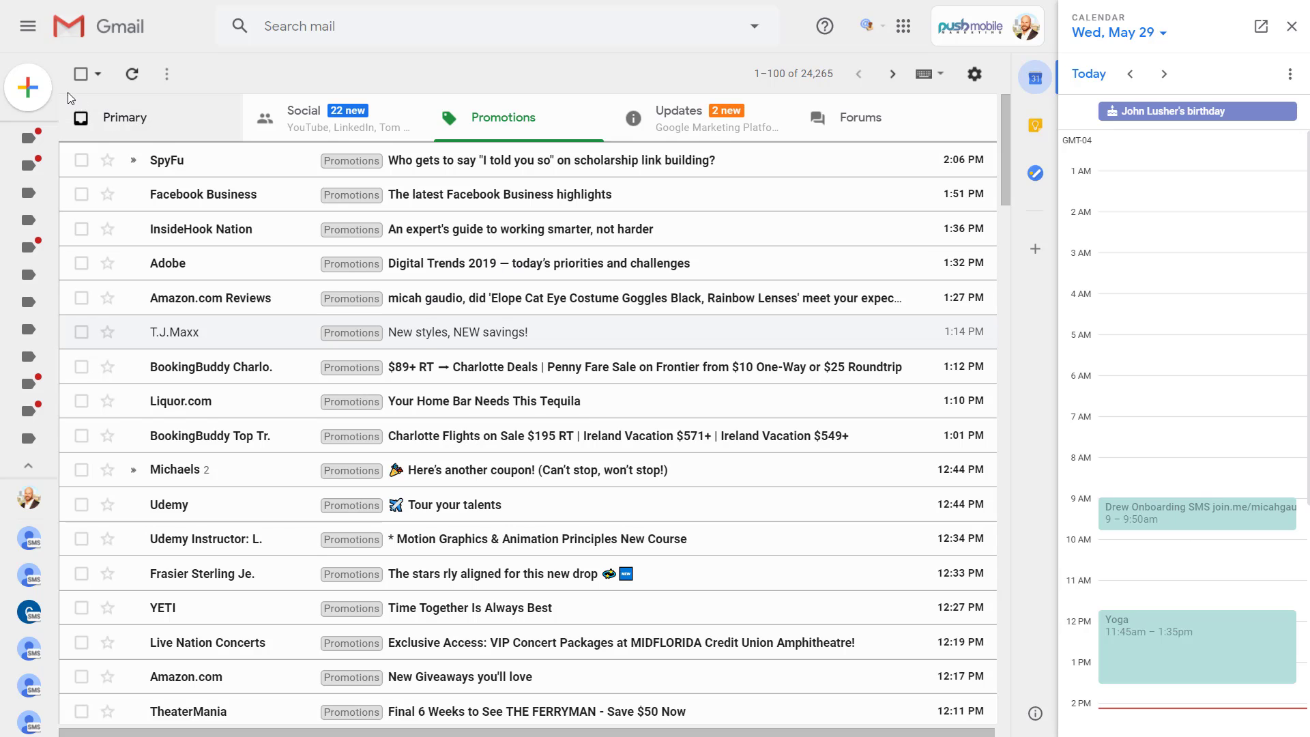
- Compose a new email addressed to Sam, the first suggested contact for 'sam'
click(27, 86)
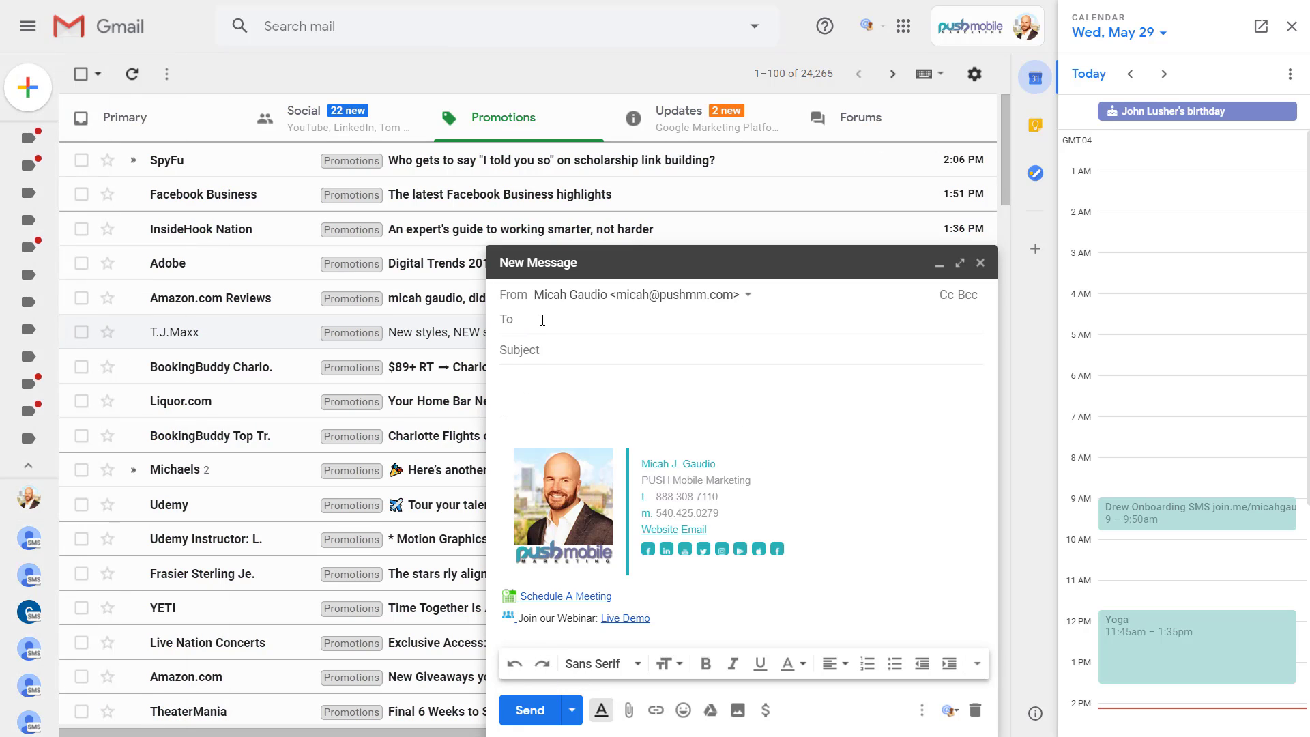
text(sam)
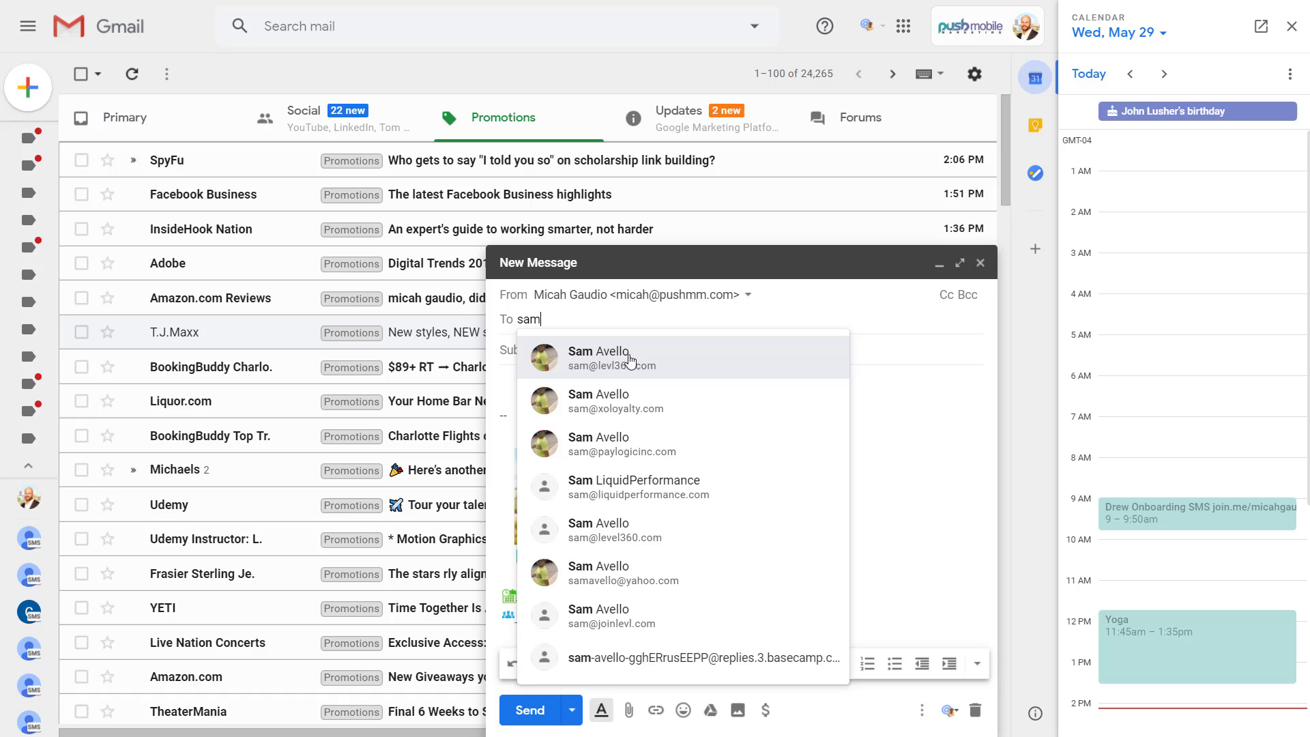
click(598, 357)
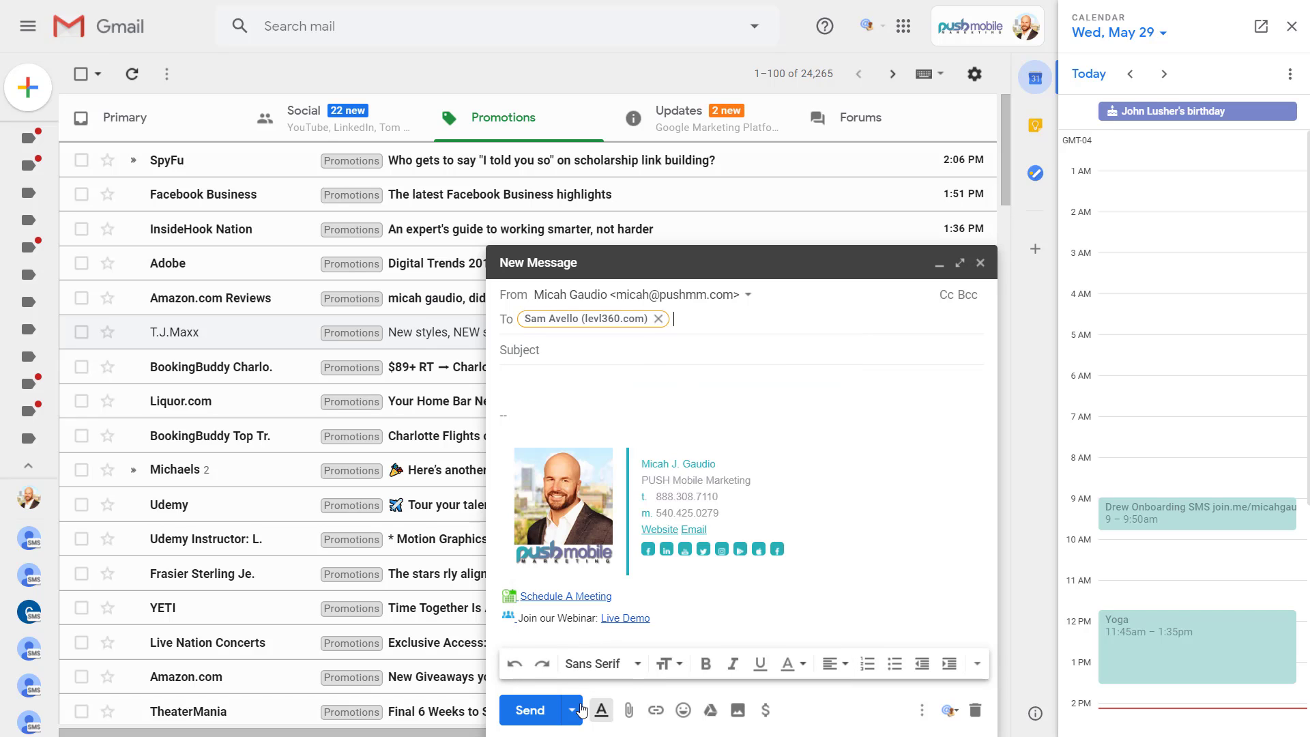
- Schedule the draft to send tomorrow morning, May 30 at 8:00 AM
click(571, 711)
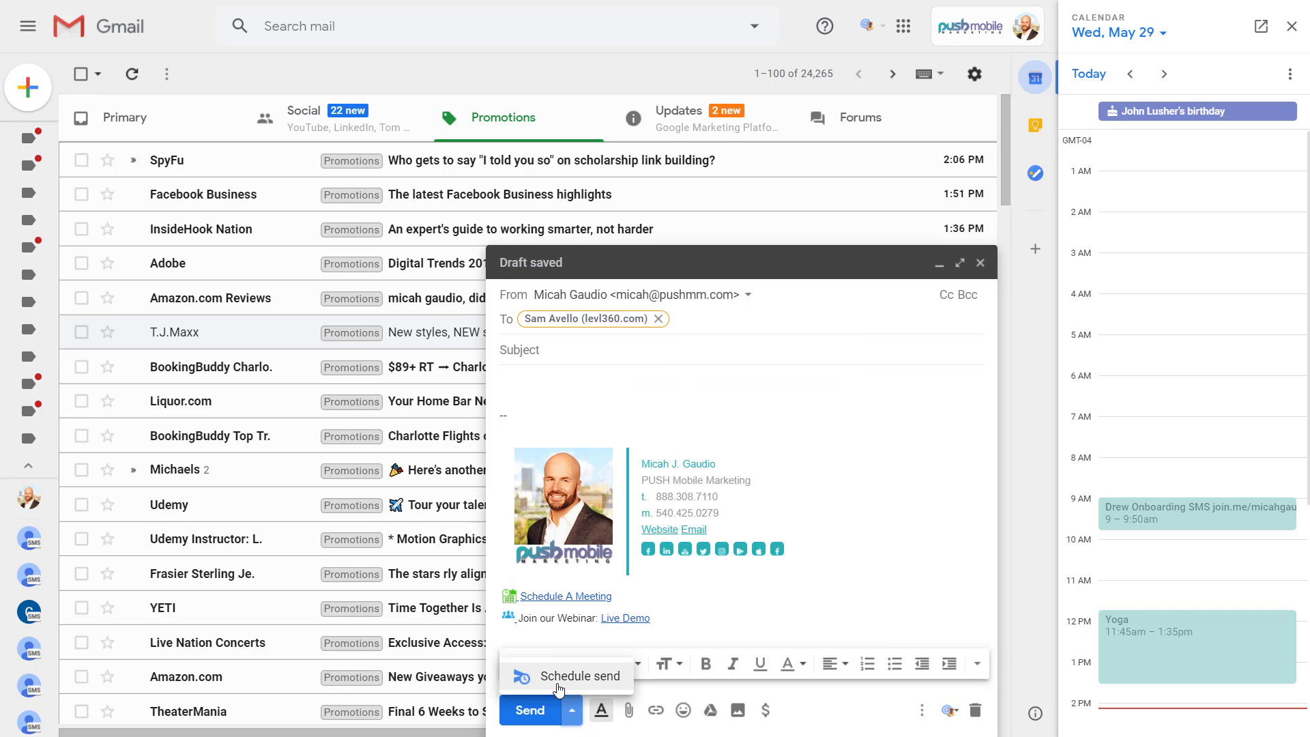
mouse_move(560, 684)
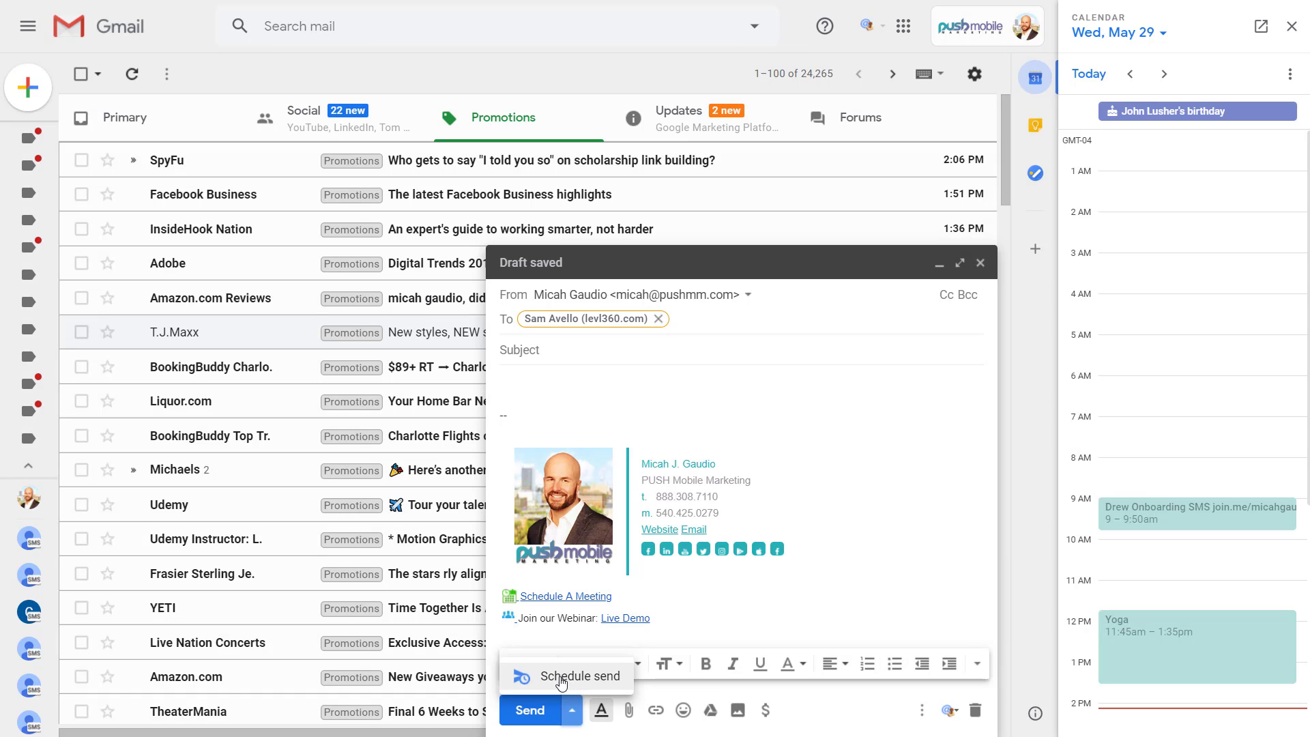
click(577, 676)
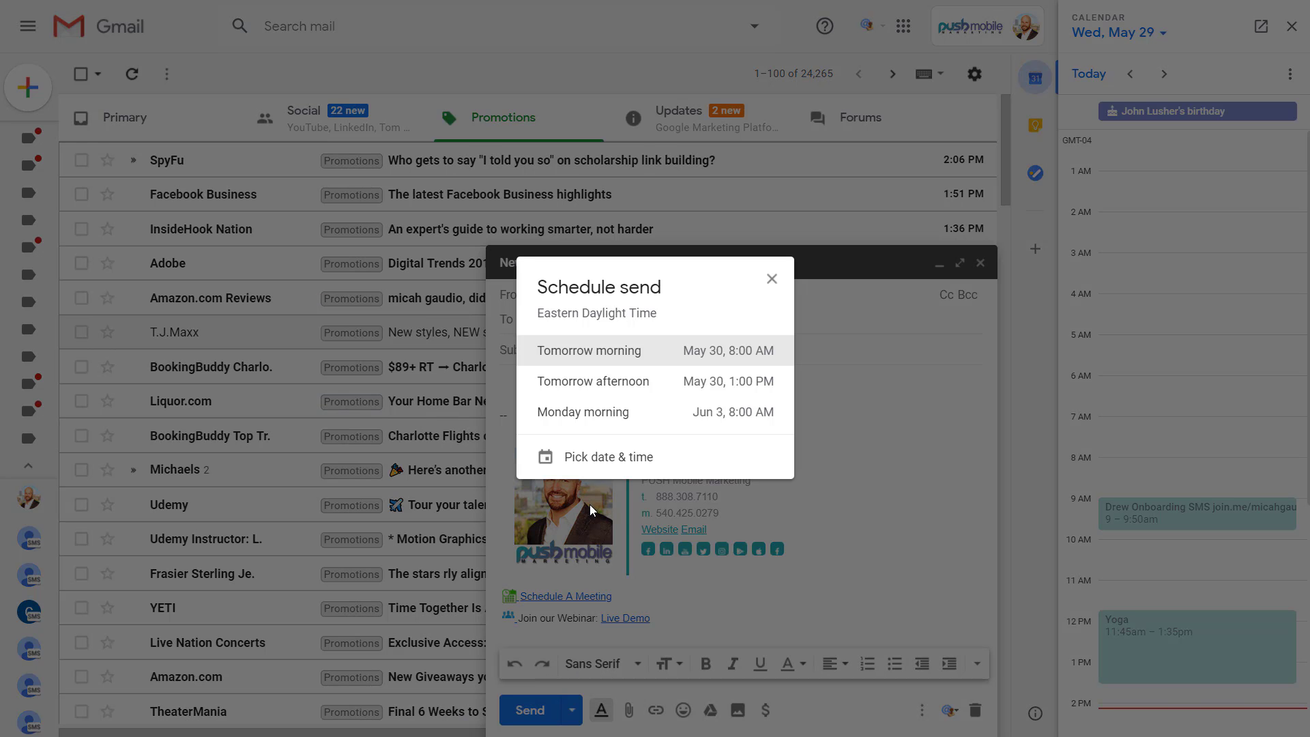
mouse_move(599, 458)
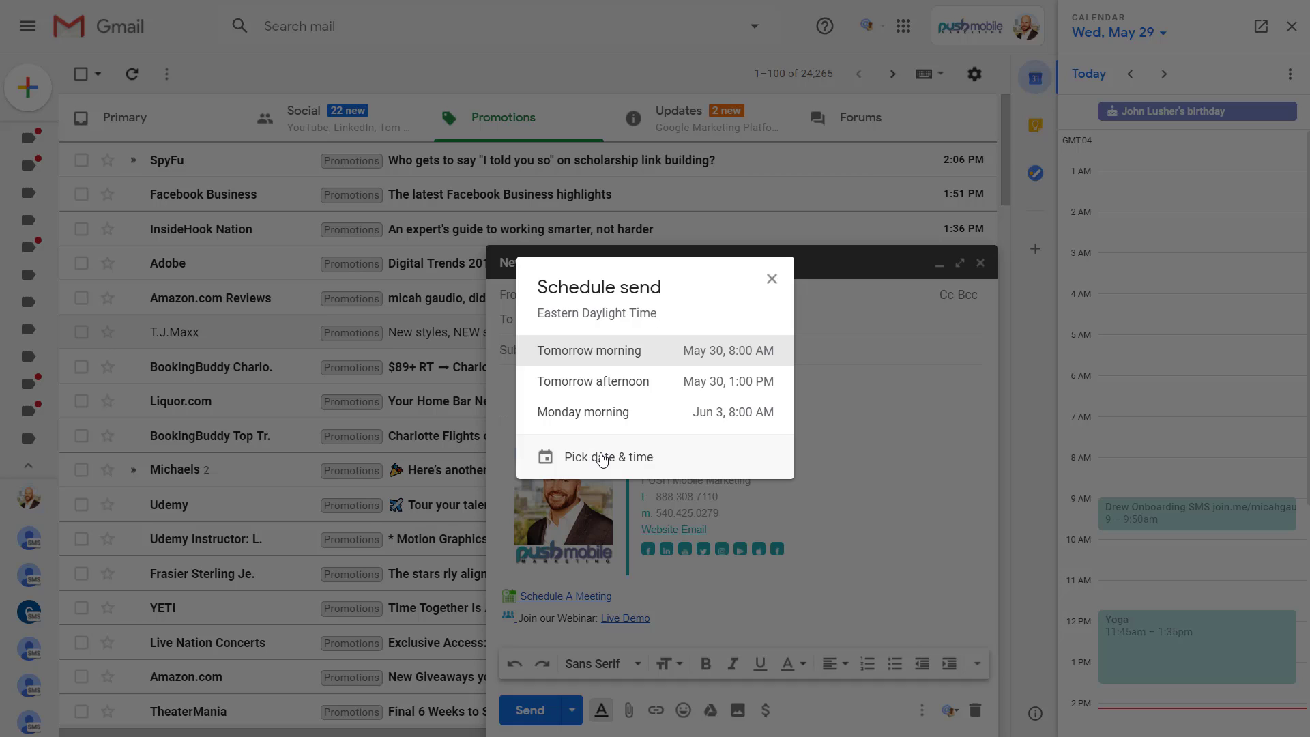
mouse_move(566, 408)
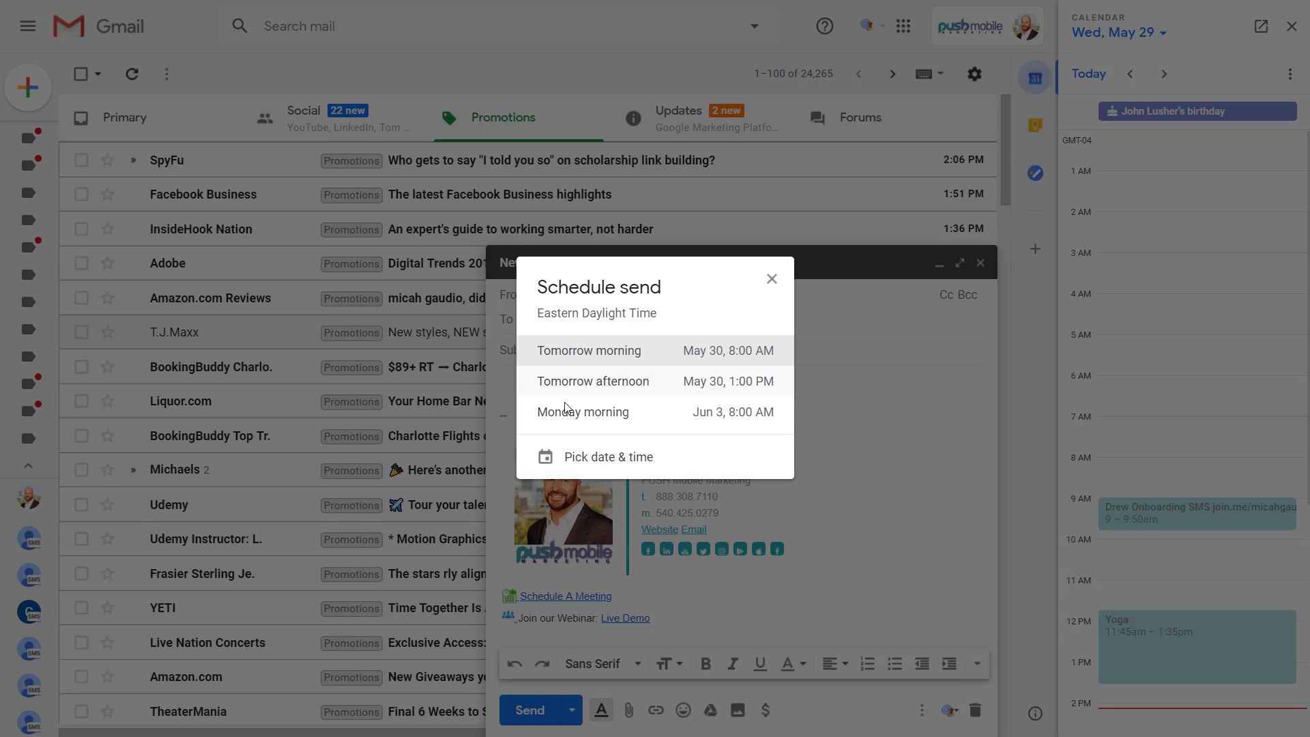
click(607, 457)
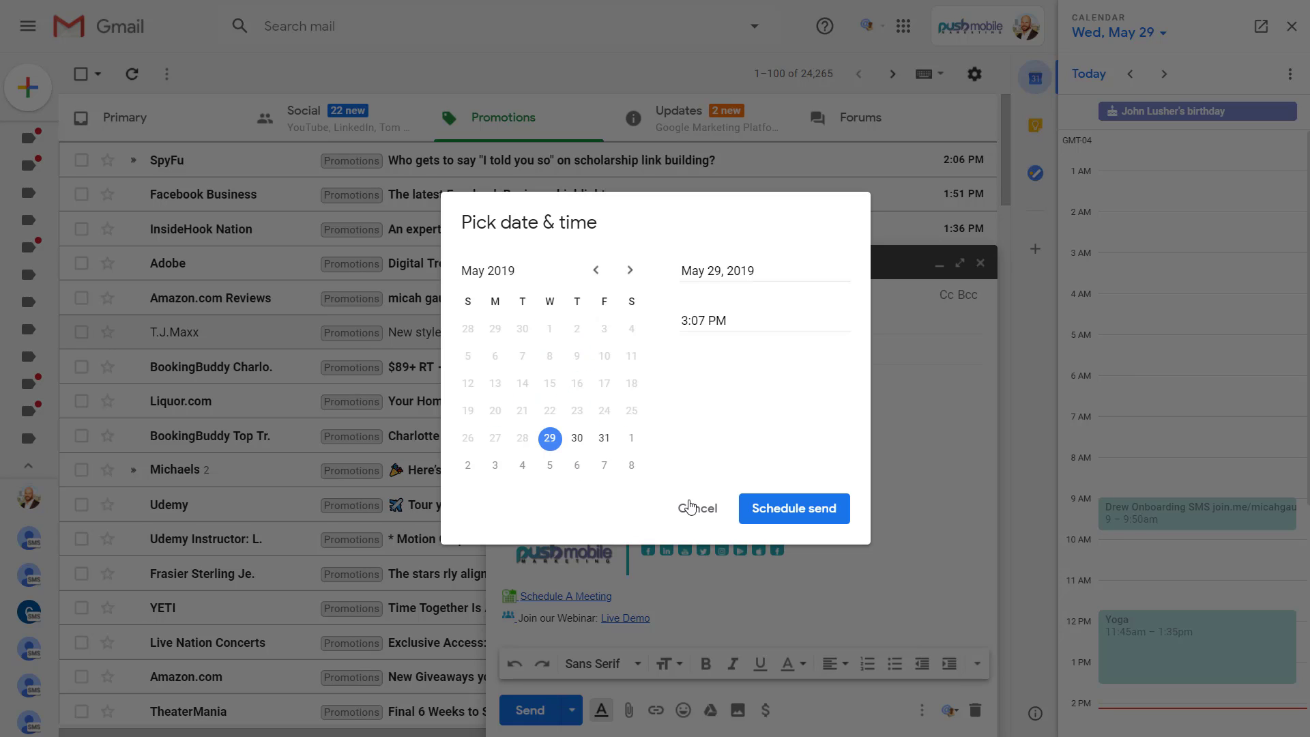
mouse_move(669, 392)
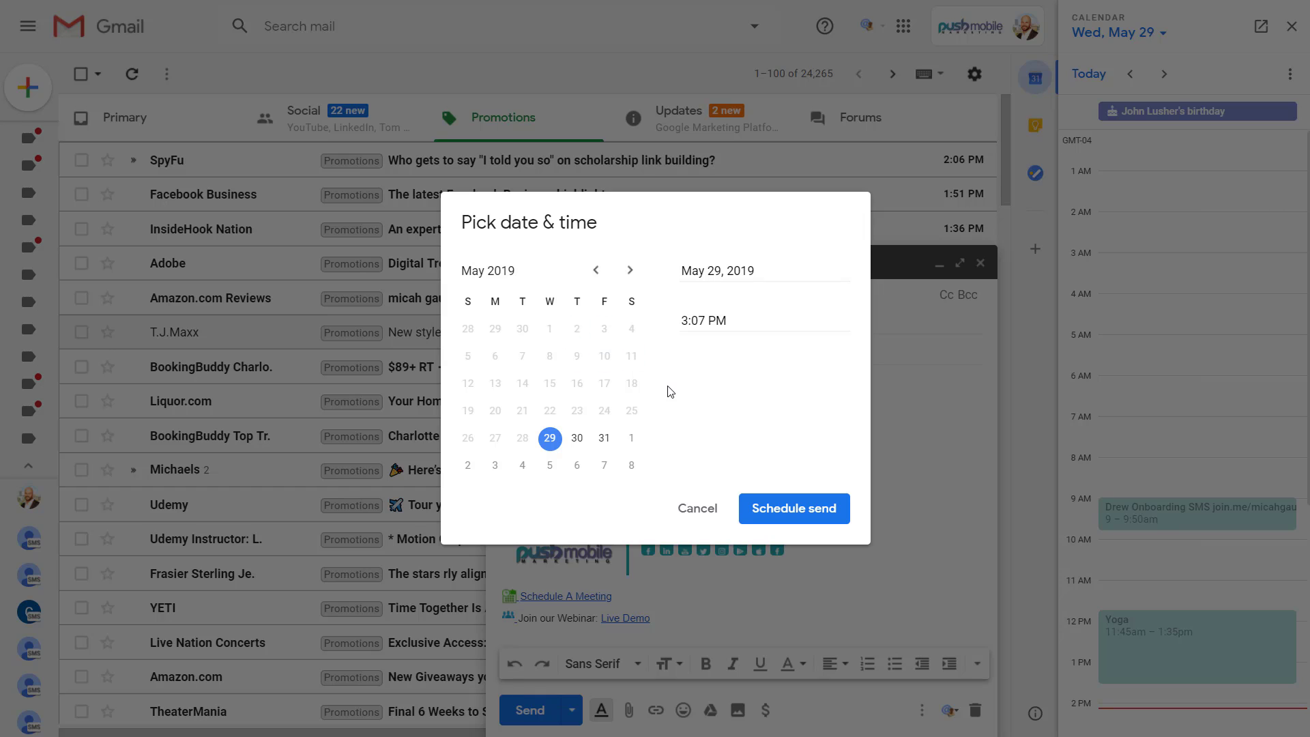
click(697, 508)
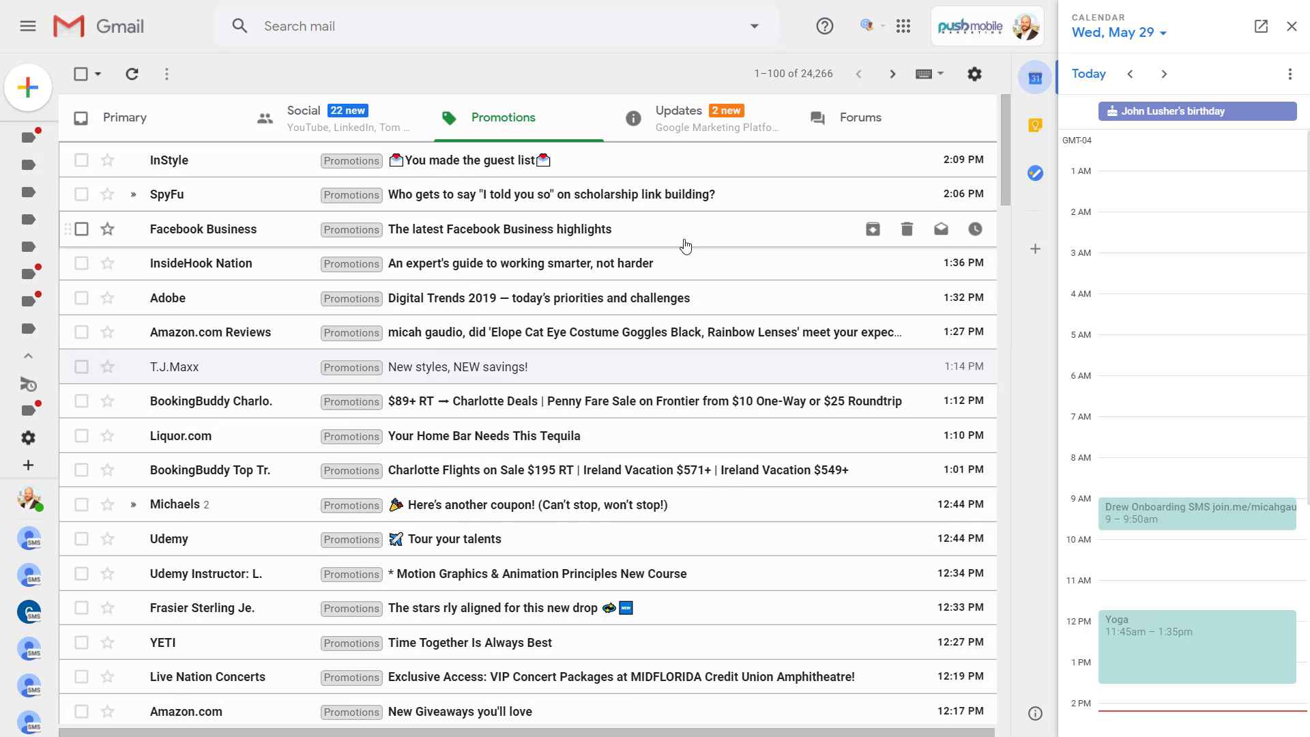
mouse_move(701, 244)
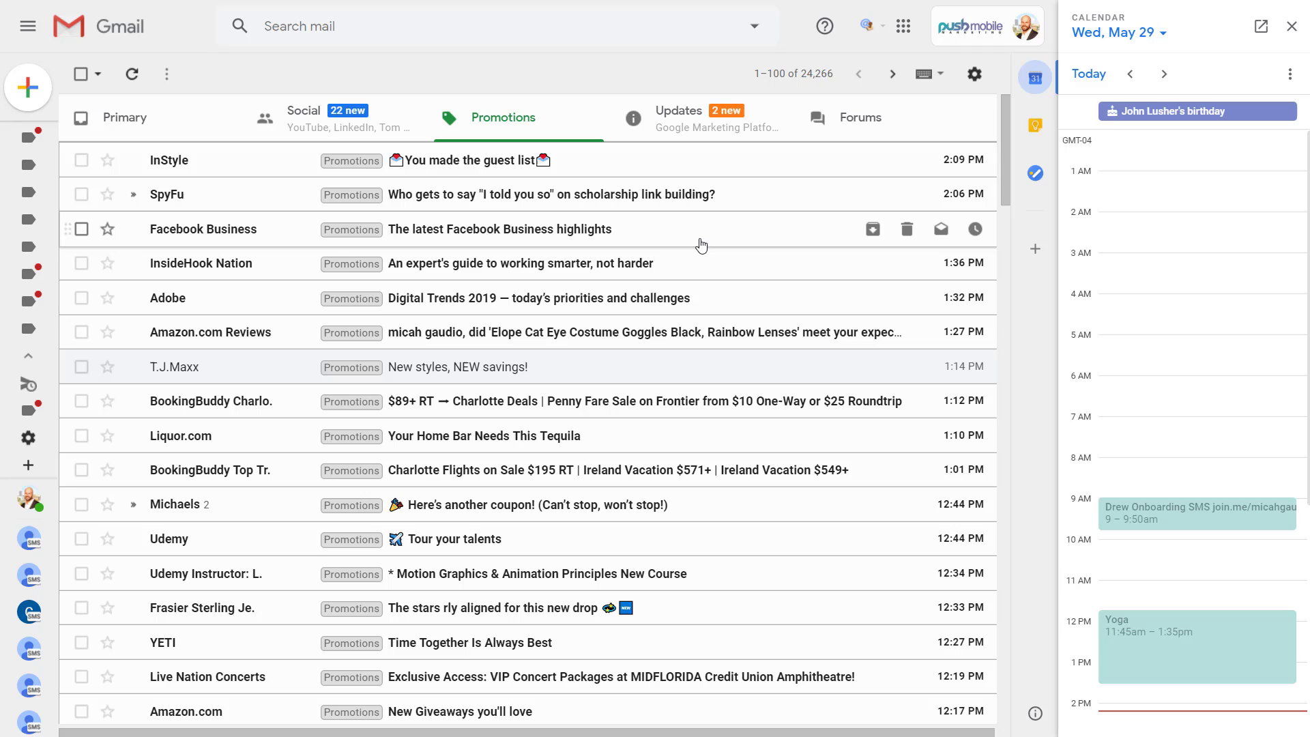
mouse_move(696, 245)
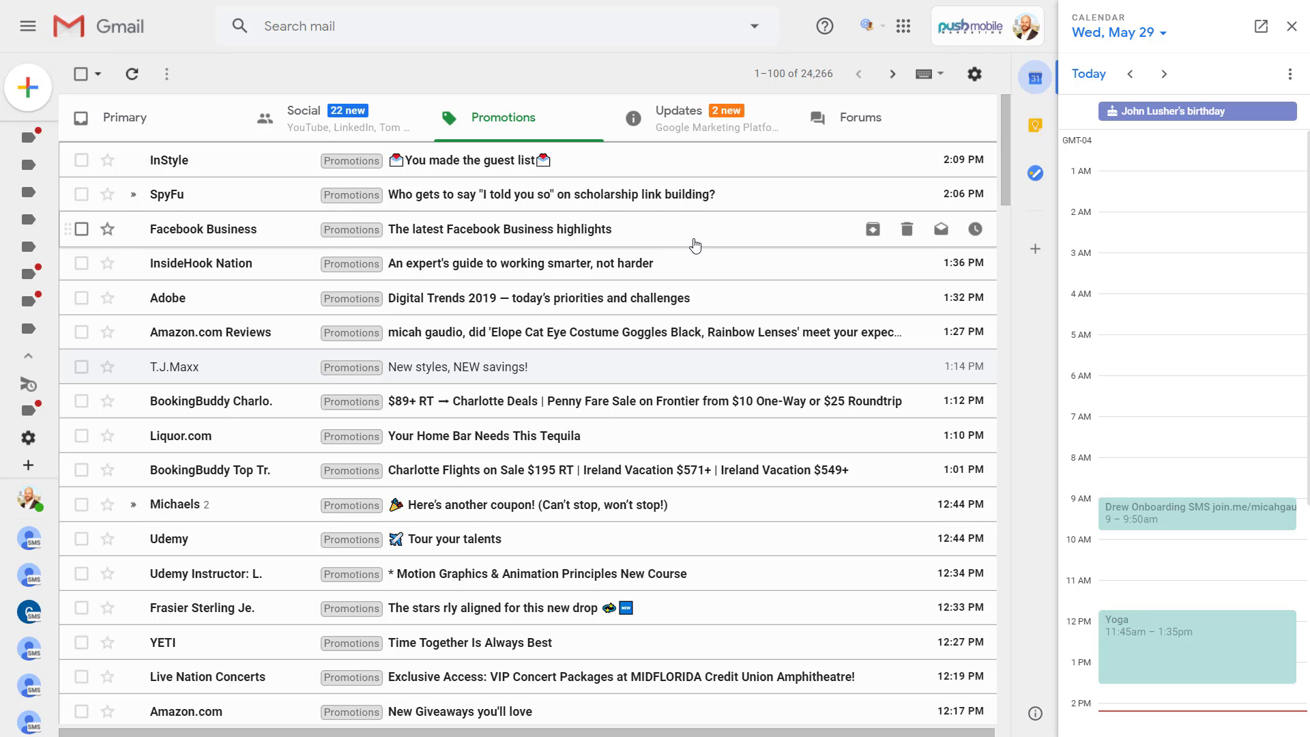
mouse_move(513, 239)
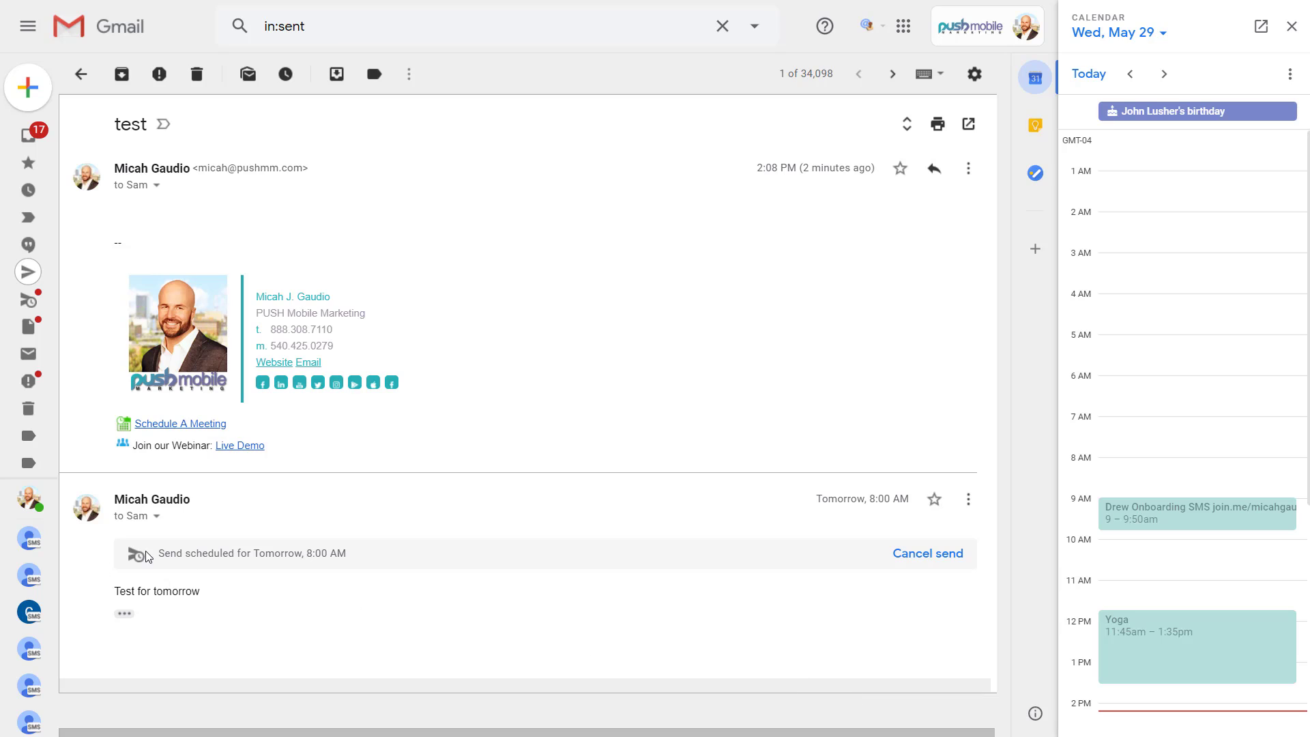
mouse_move(926, 556)
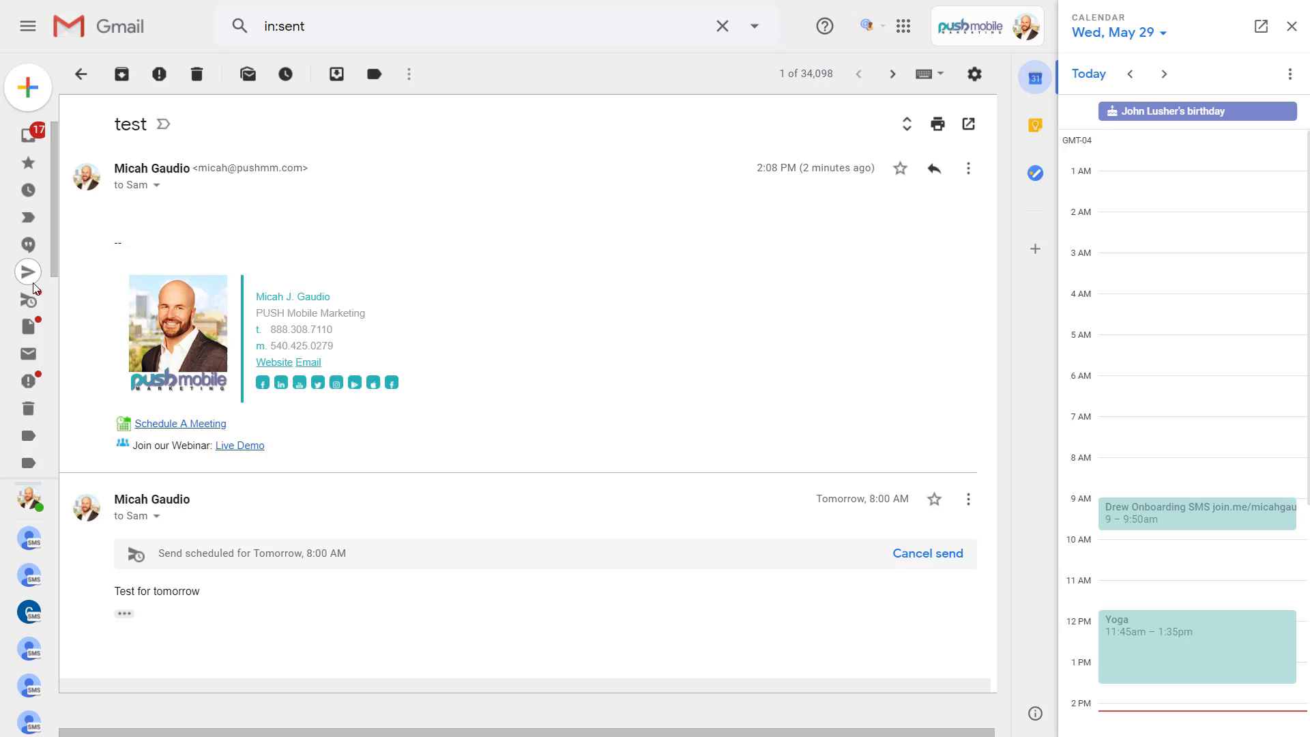
- Expand the folder list beside the test thread scheduled for tomorrow 8:00 AM
click(27, 26)
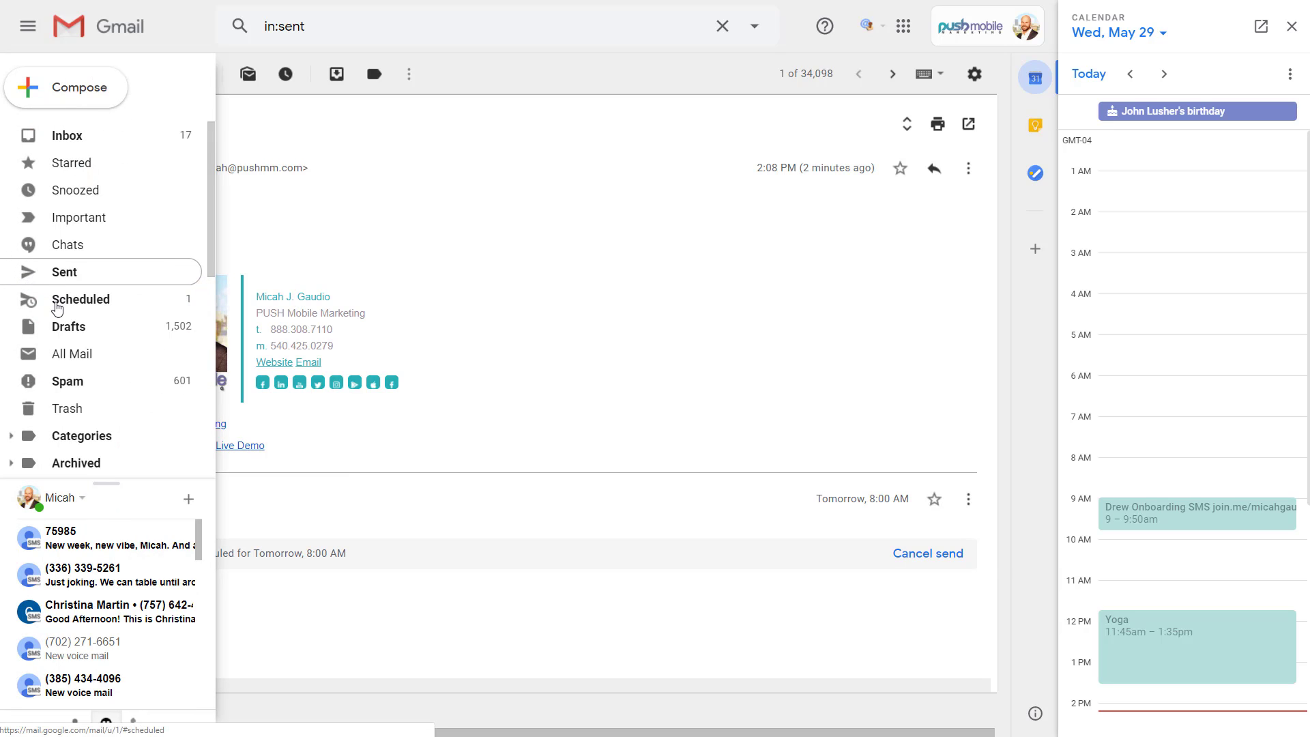
- Cancel the scheduled send of the 'test' email from the Scheduled folder
click(80, 299)
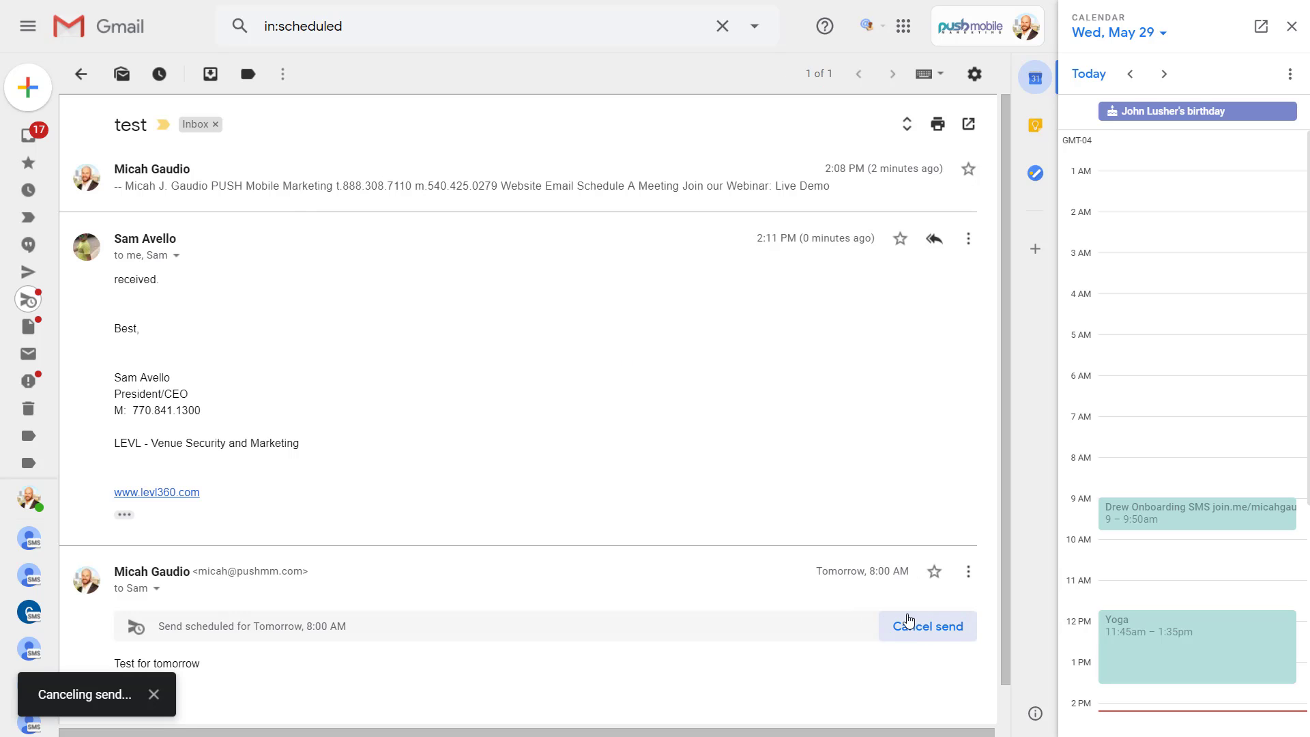
click(927, 626)
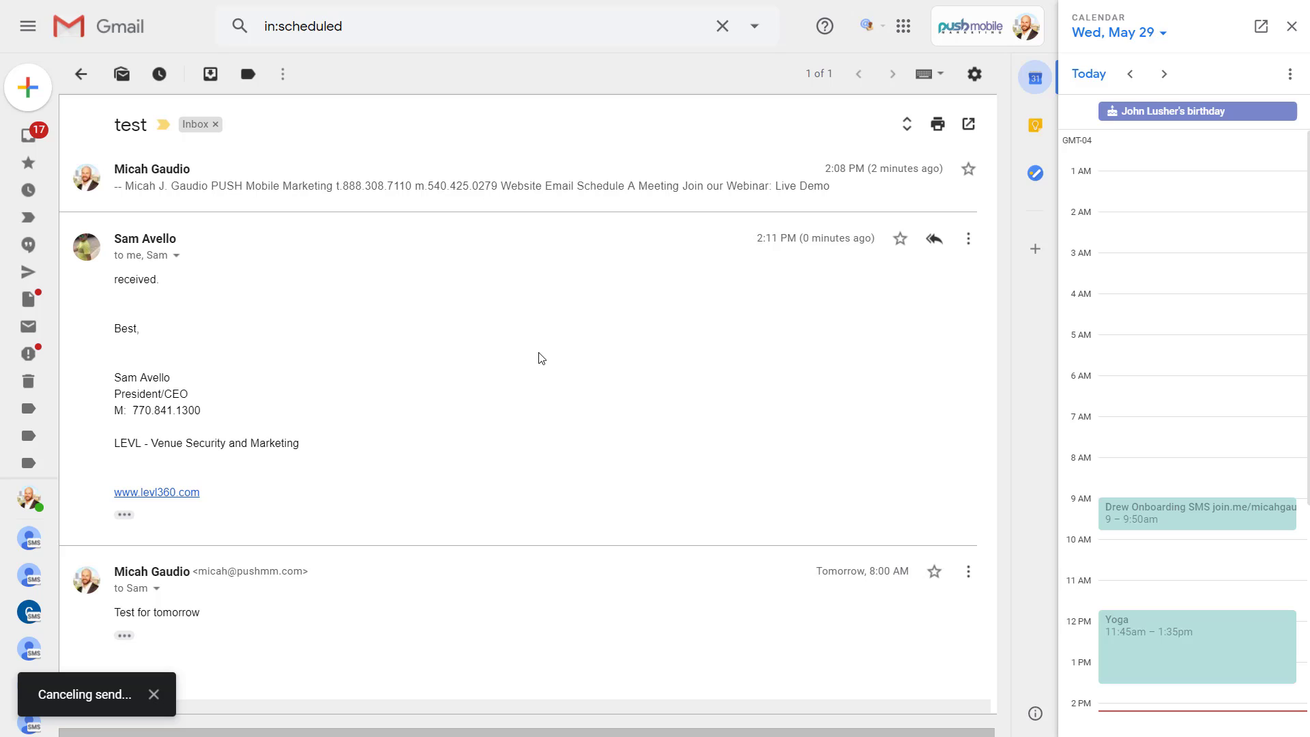